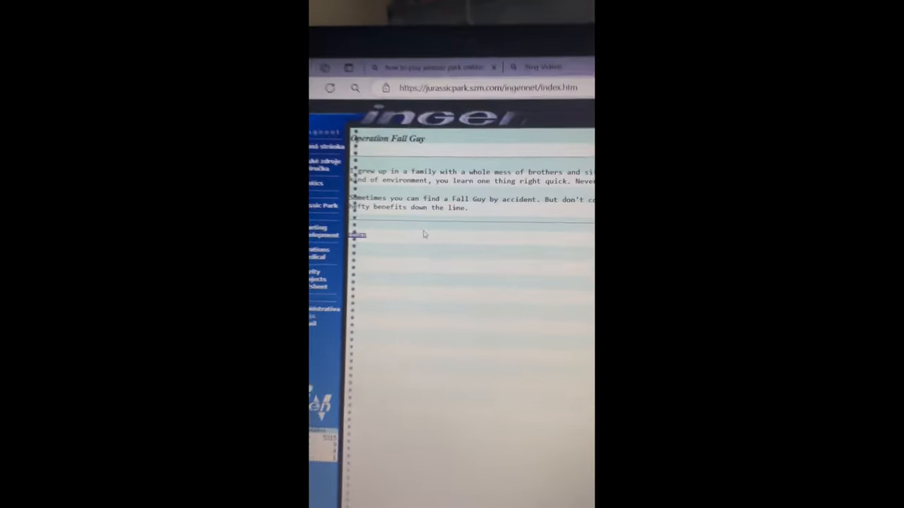
Open the context menu on the surveillance camera video image of the InGen opening page.
{"action": "scroll", "scroll_direction": "down", "scroll_amount": 3}
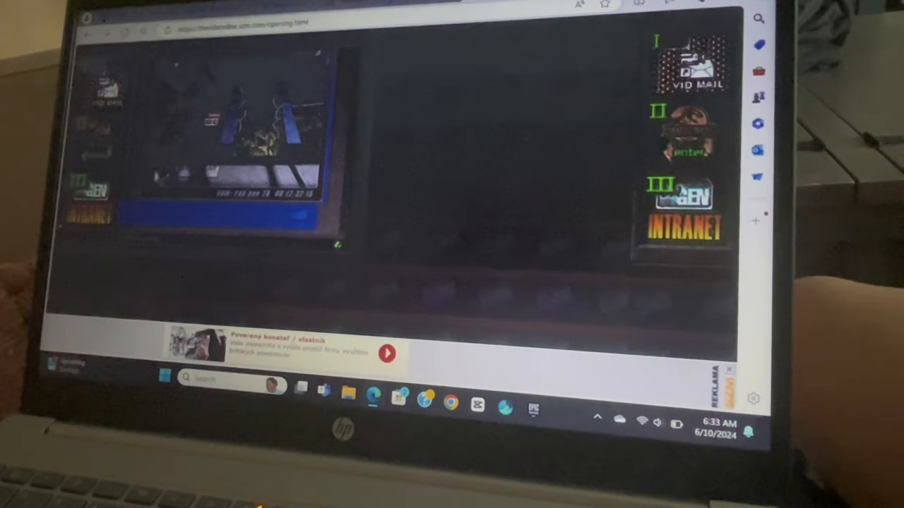
{"action": "right_click", "coordinate": [212, 131]}
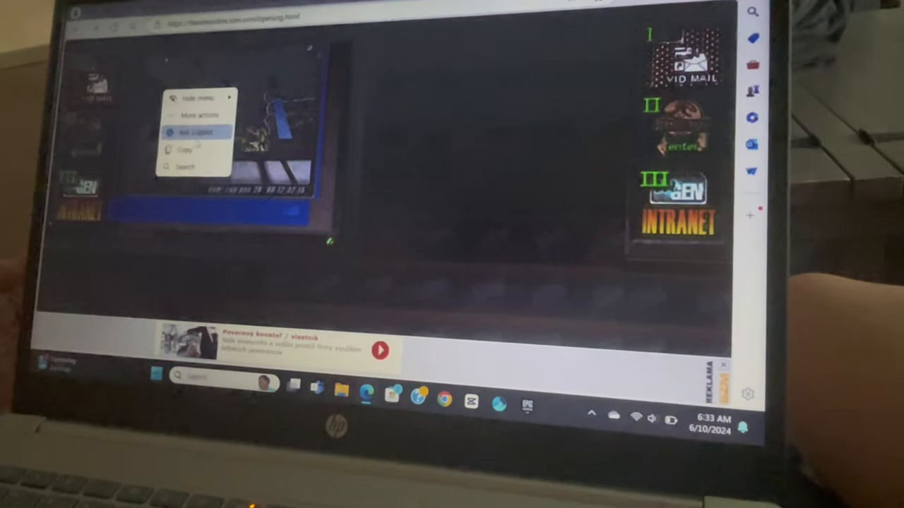